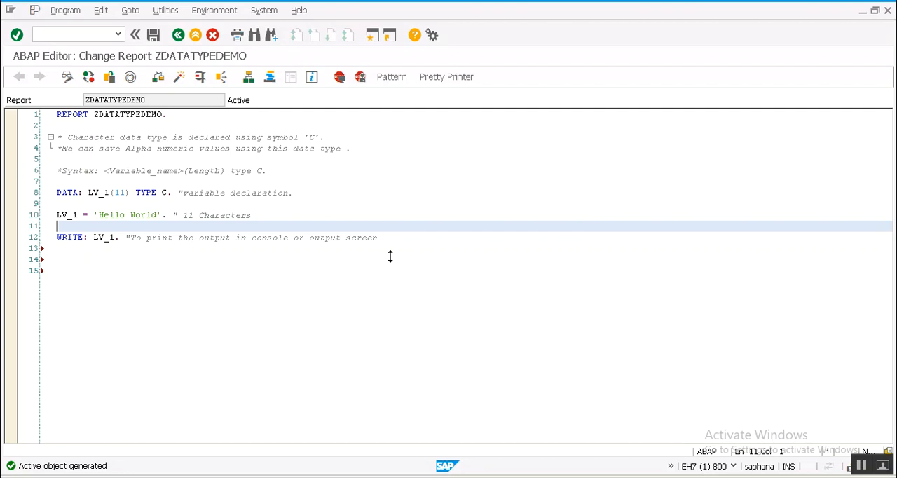
mouse_move(343, 215)
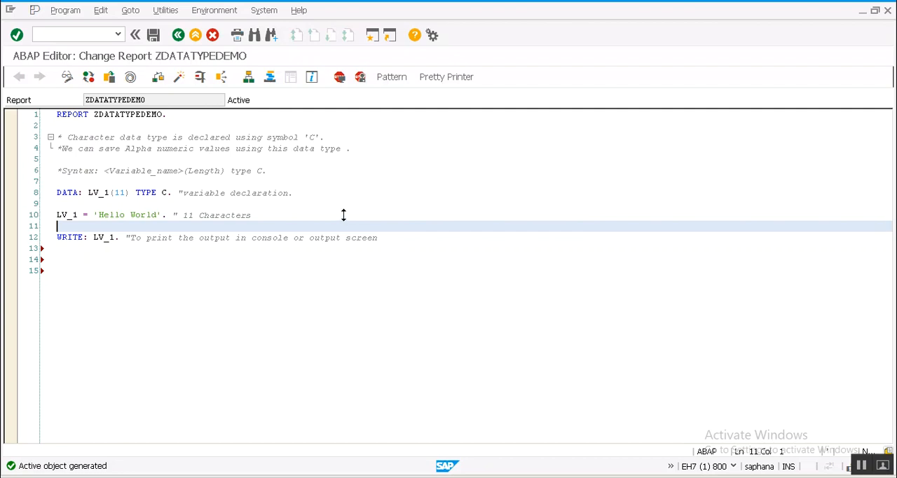
mouse_move(194, 156)
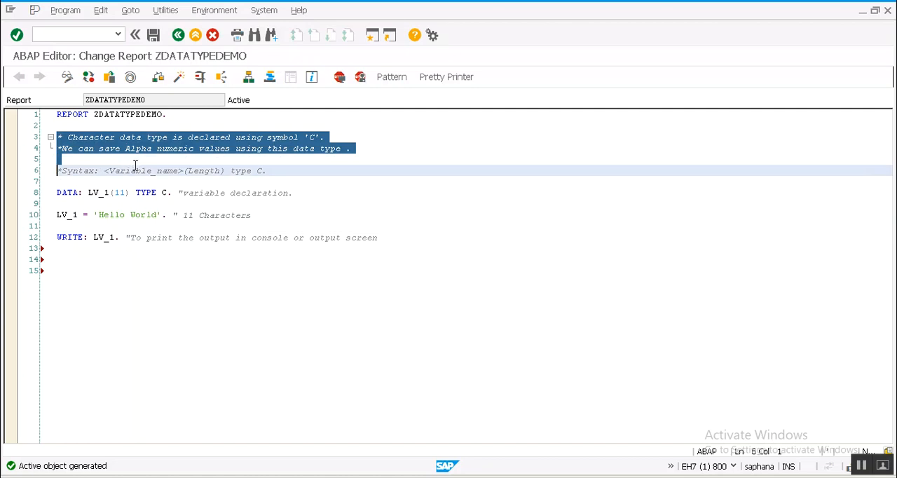
mouse_move(278, 161)
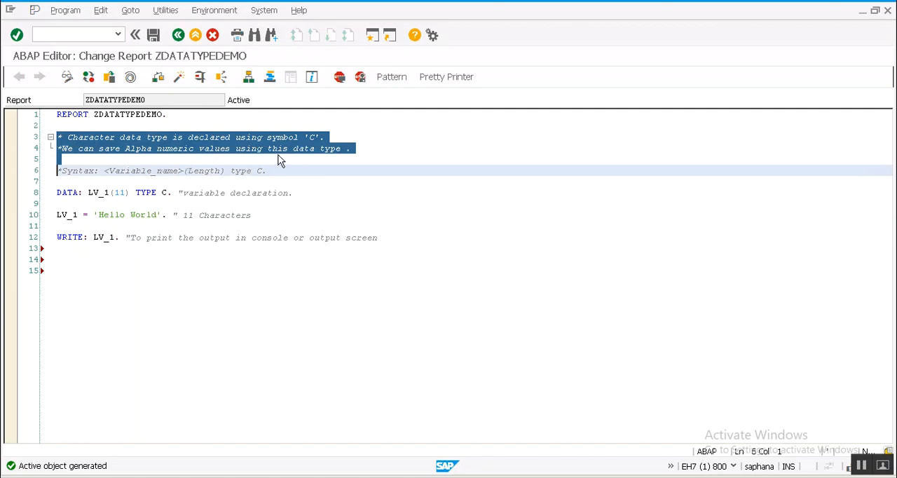
Highlight the Hello World text and LV_1, then edit LV_1's declared length from 11 to 100
left_click(129, 180)
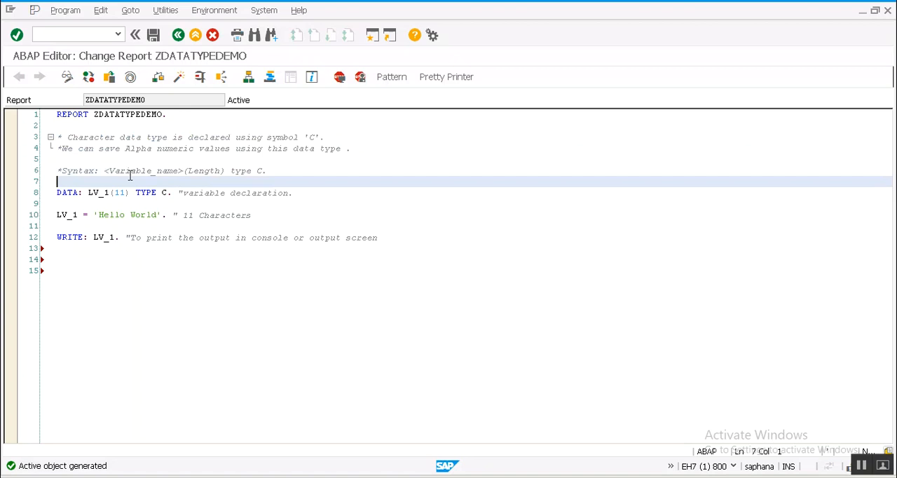
left_click_drag(103, 170, 187, 170)
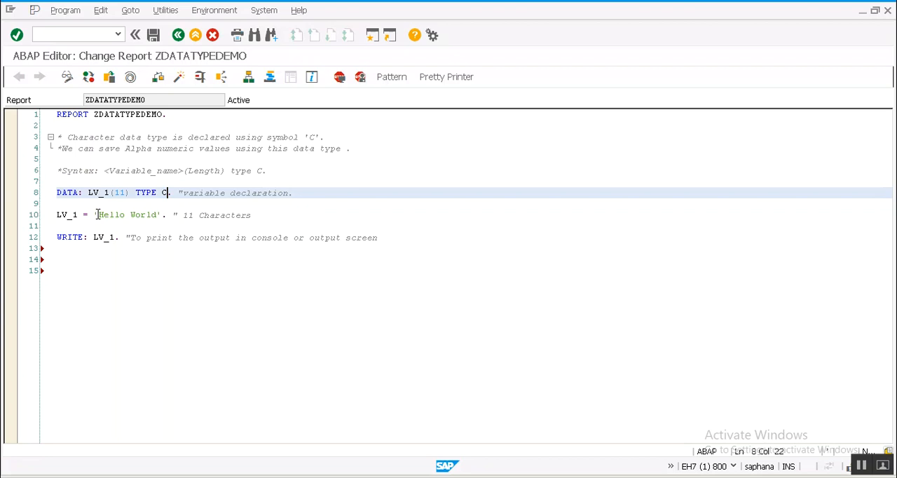
double_click(127, 216)
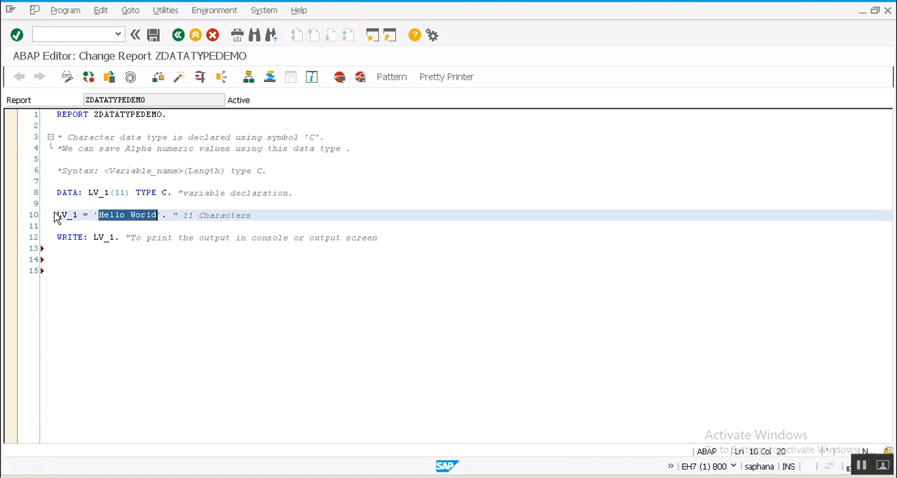
left_click(77, 237)
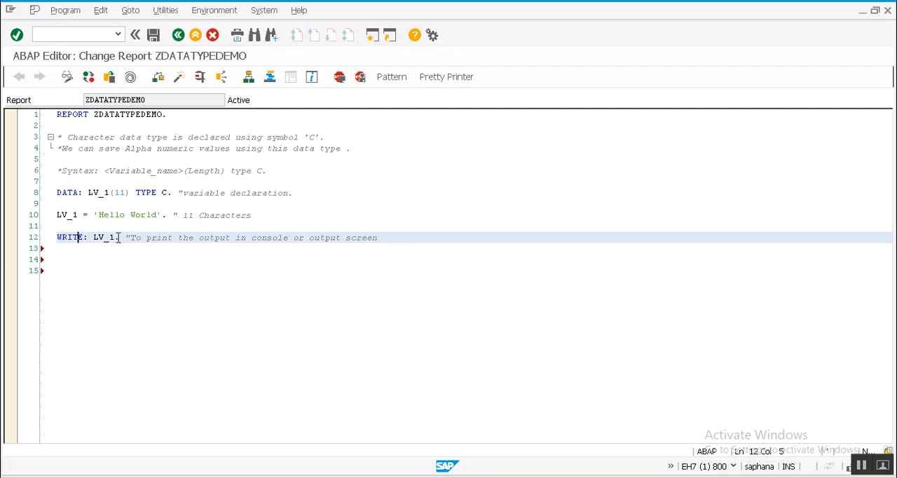
double_click(104, 237)
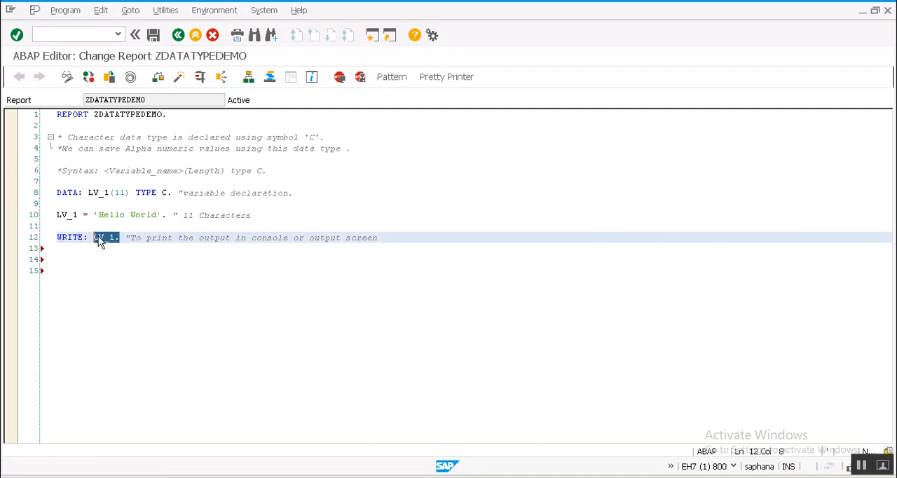
left_click(142, 216)
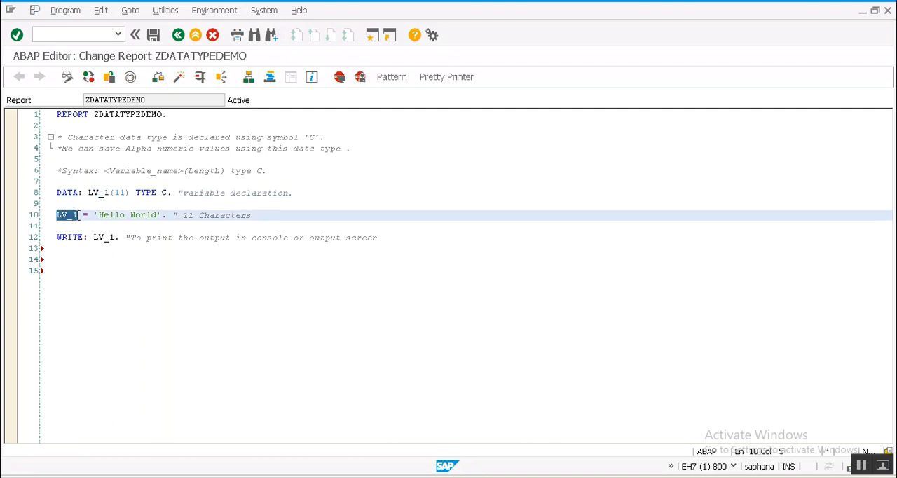
left_click(116, 193)
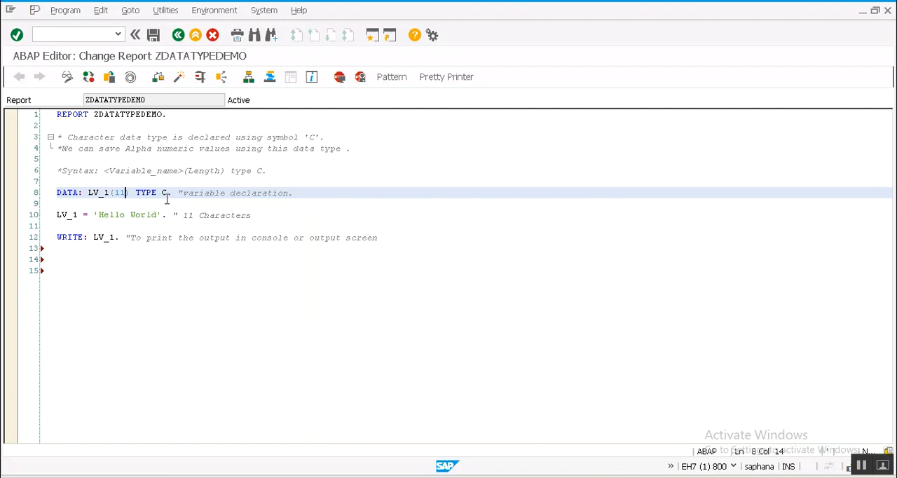
key("Backspace")
type("00")
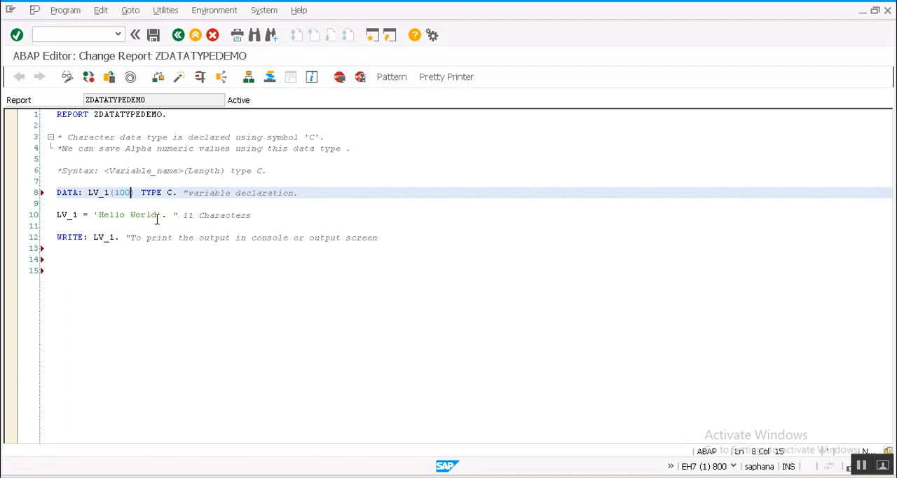
Activate and execute the report with LV_1 declared as 100 characters
left_click(160, 216)
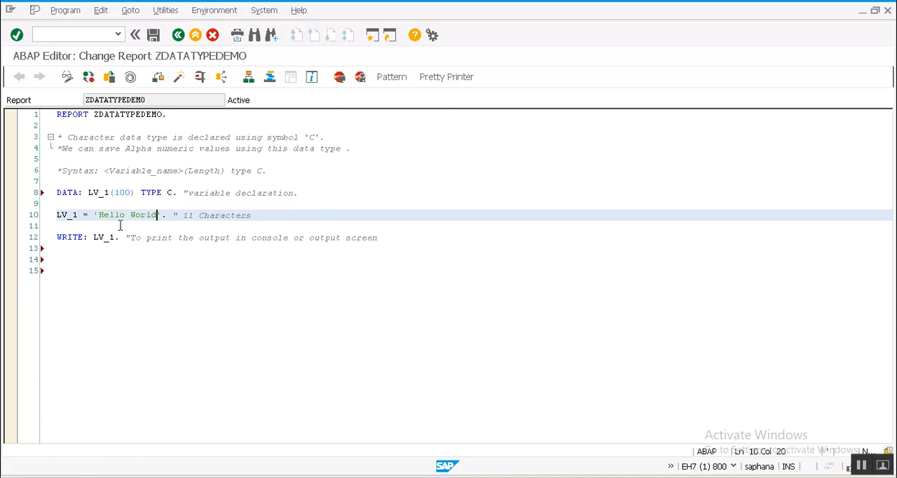
mouse_move(179, 83)
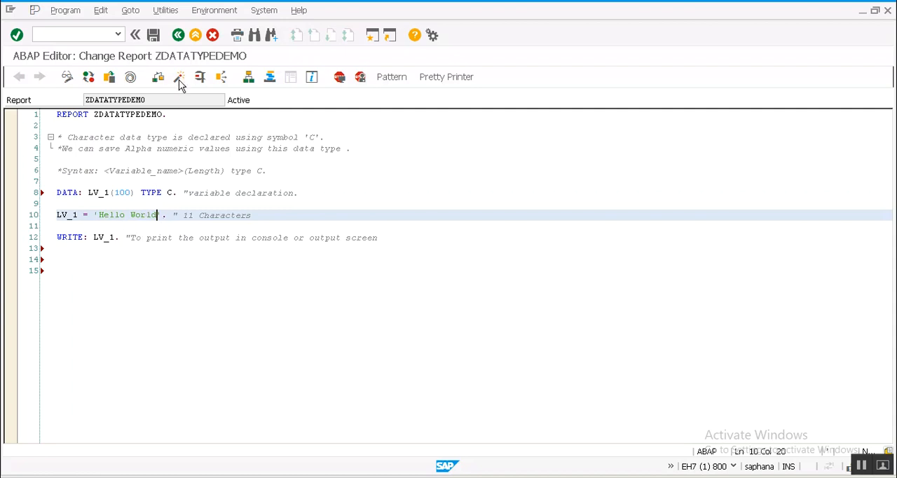
left_click(180, 77)
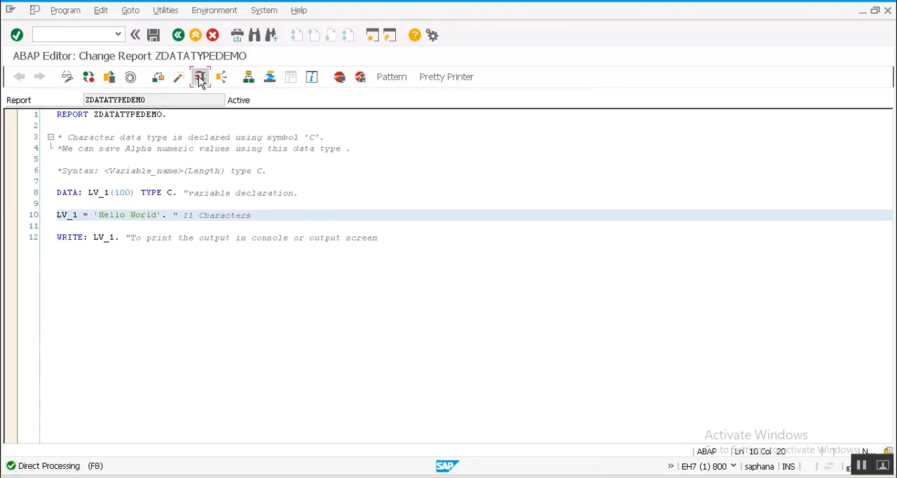
left_click(201, 77)
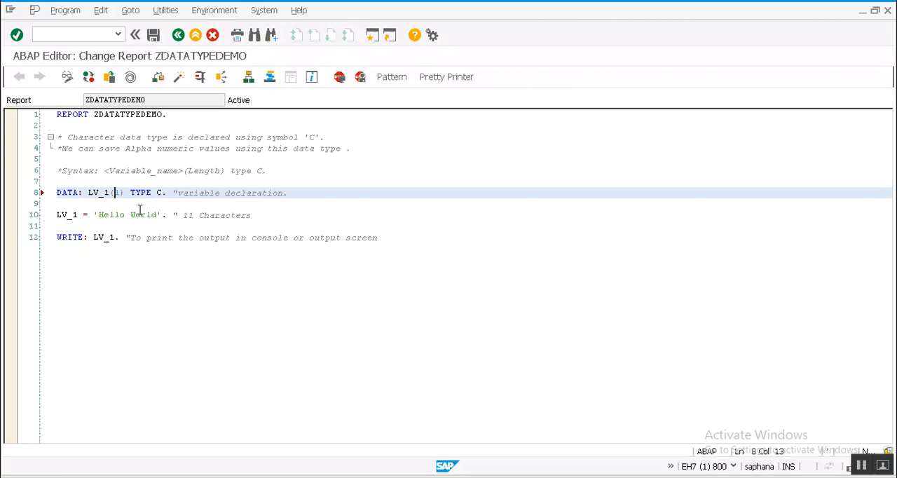
Set LV_1's declared length to 3, then check and activate the report
type("3")
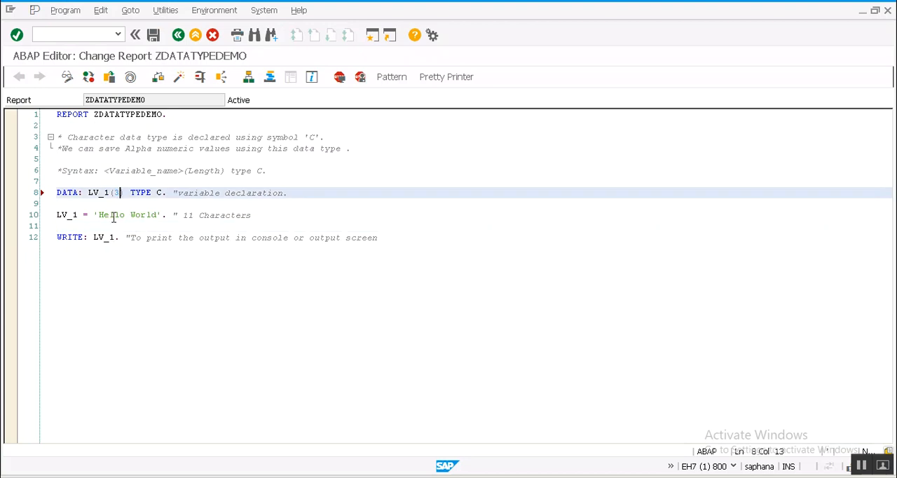
mouse_move(150, 215)
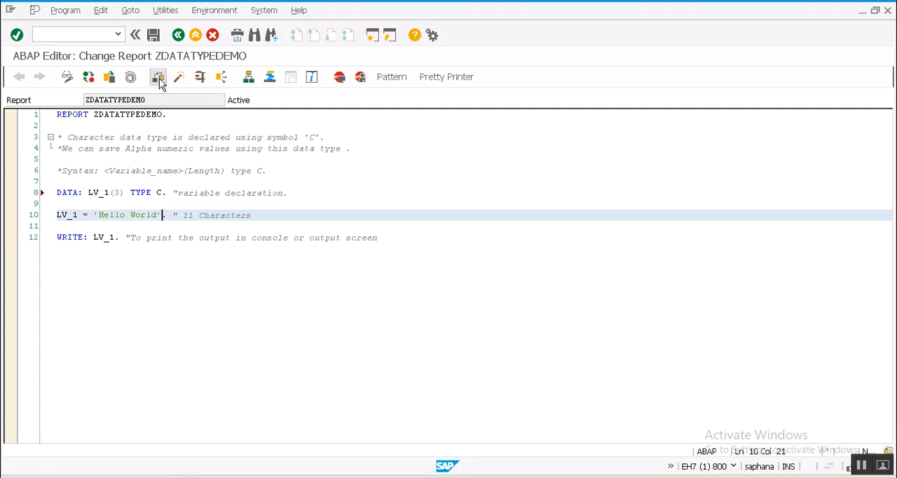
left_click(159, 77)
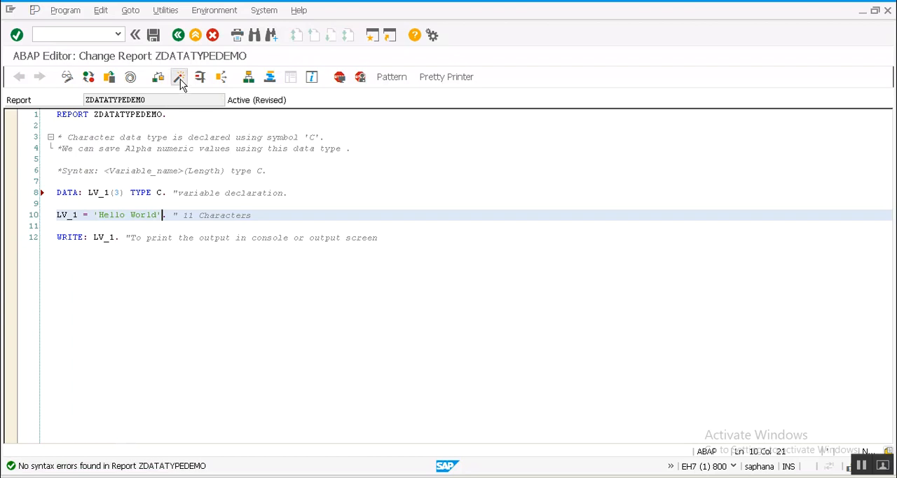
left_click(179, 77)
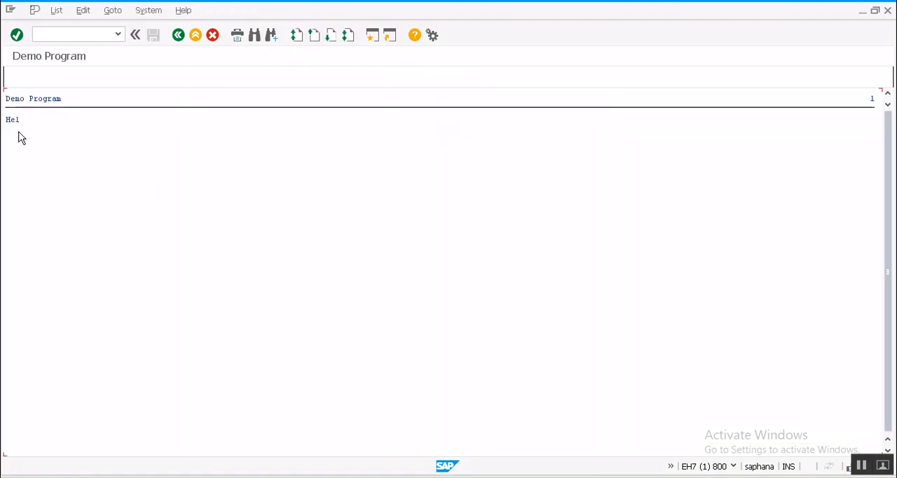
mouse_move(187, 58)
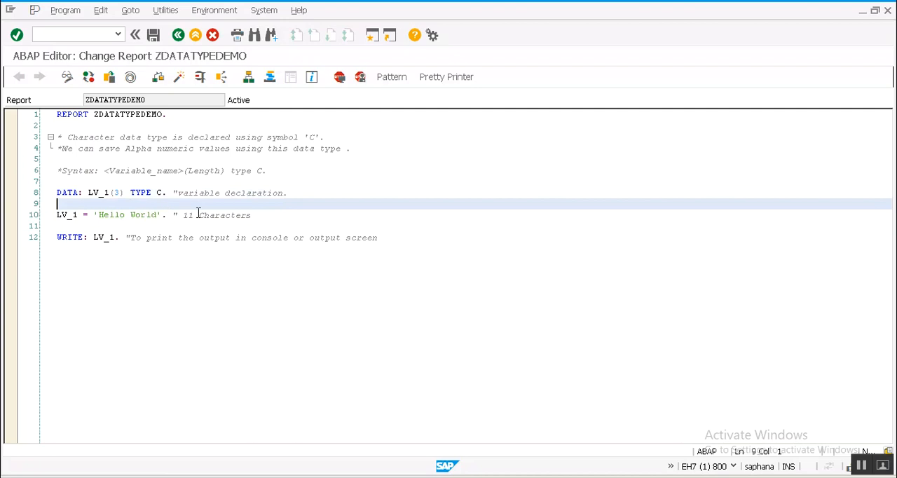
mouse_move(308, 274)
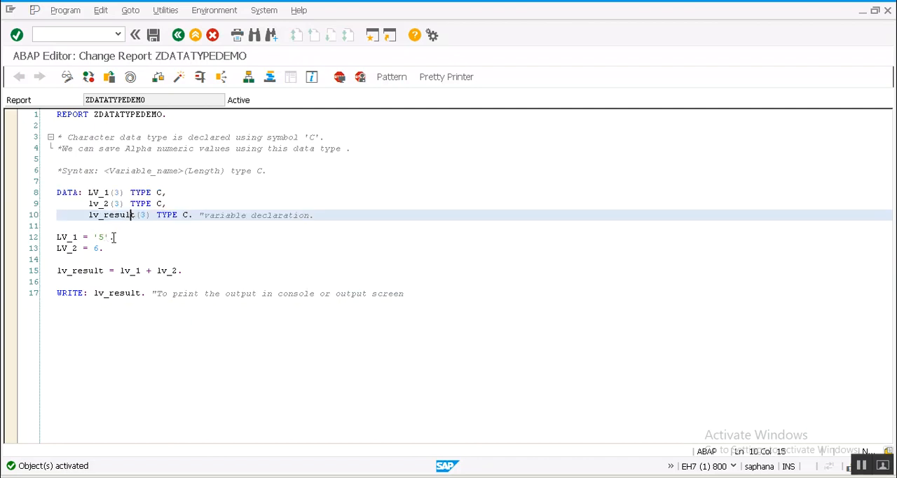
left_click(113, 237)
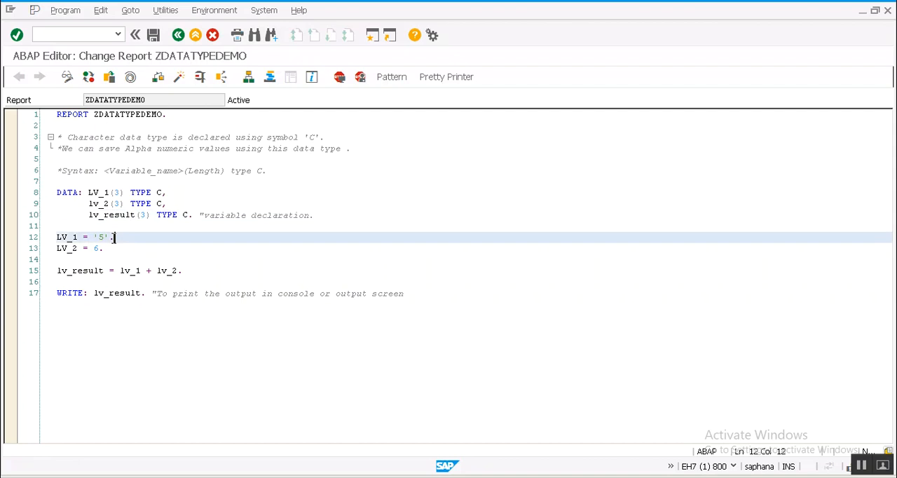
left_click(77, 237)
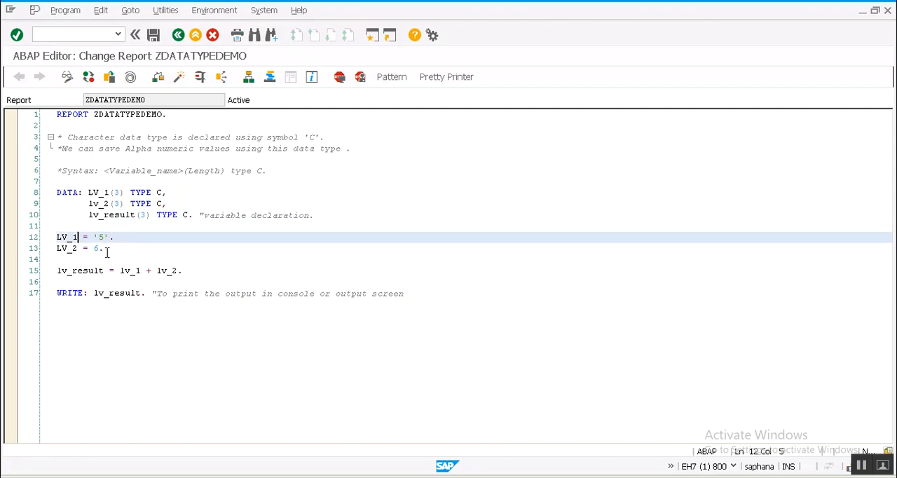
left_click(104, 249)
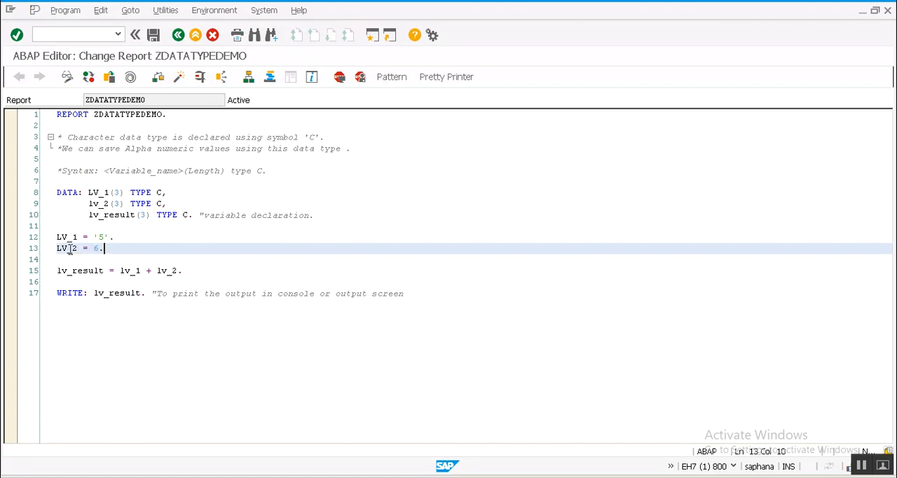
double_click(68, 248)
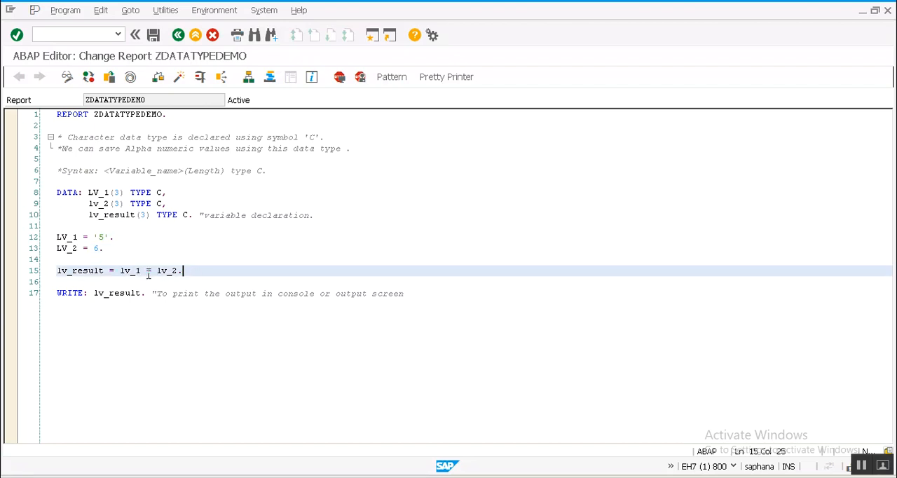
type("+")
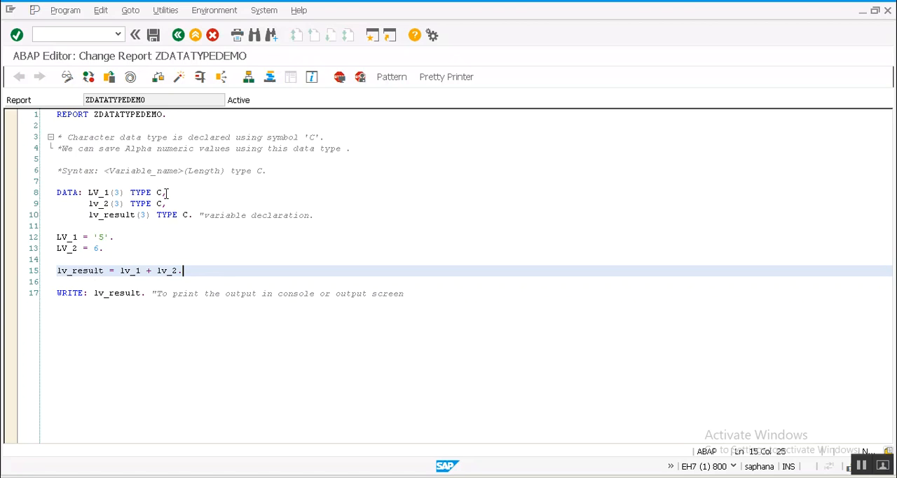
left_click(167, 192)
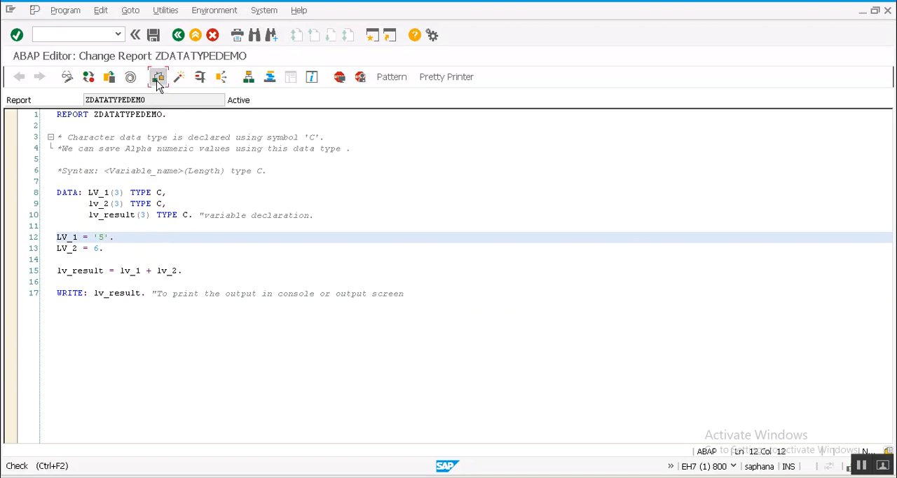
left_click(149, 77)
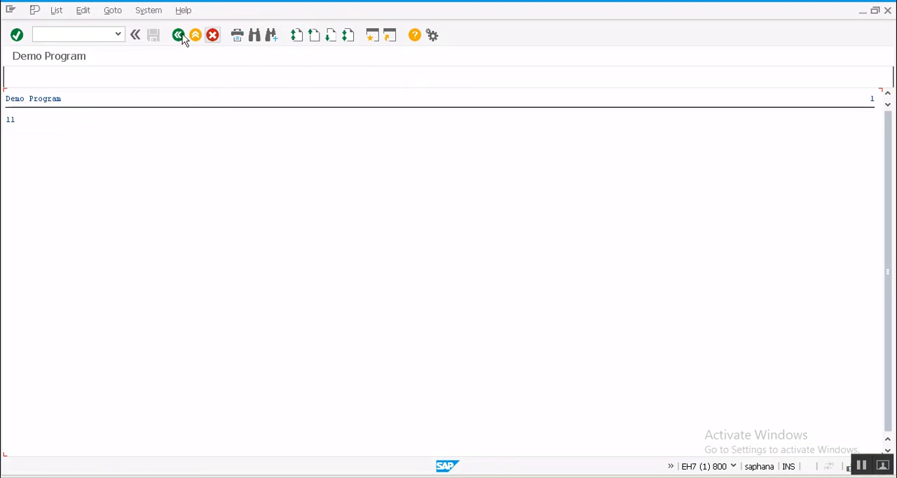
left_click(181, 34)
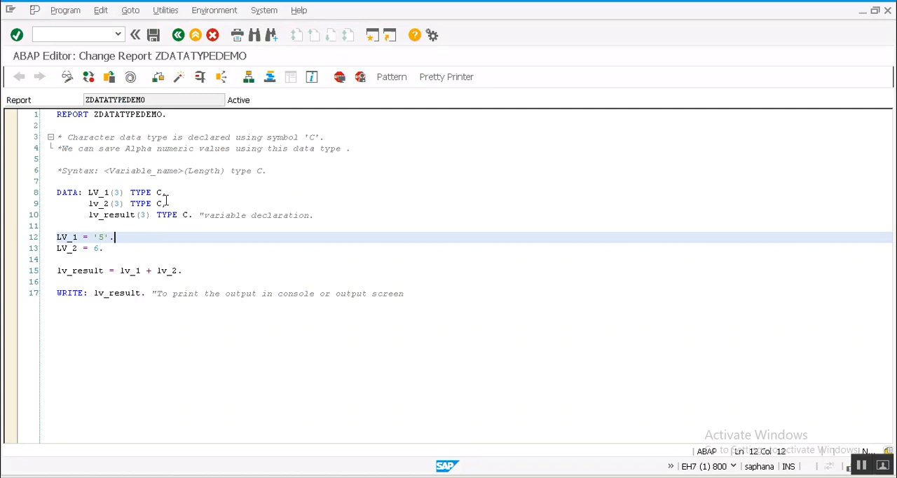
left_click(164, 203)
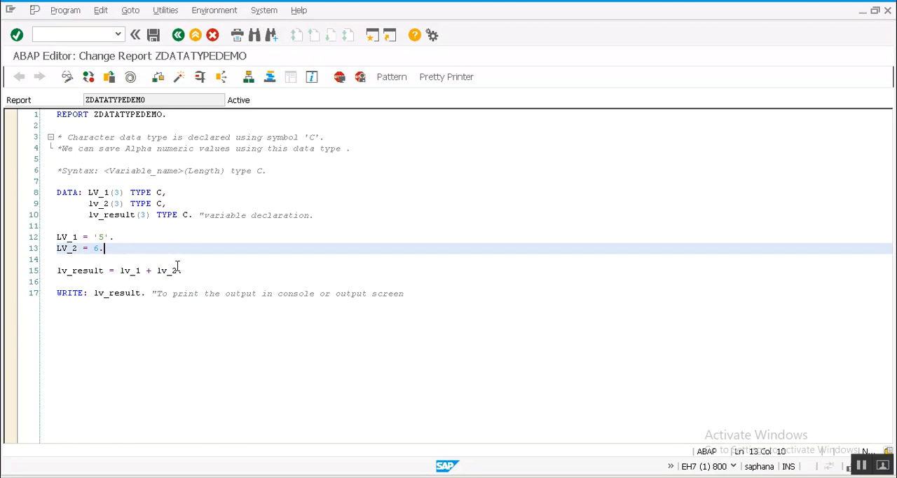
Delete the value 6 from the LV_2 assignment on line 13
left_click(180, 271)
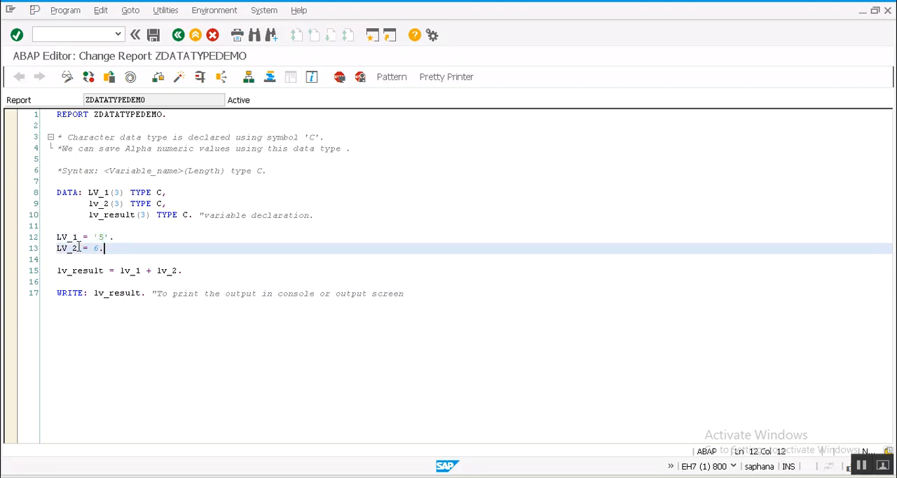
triple_click(79, 249)
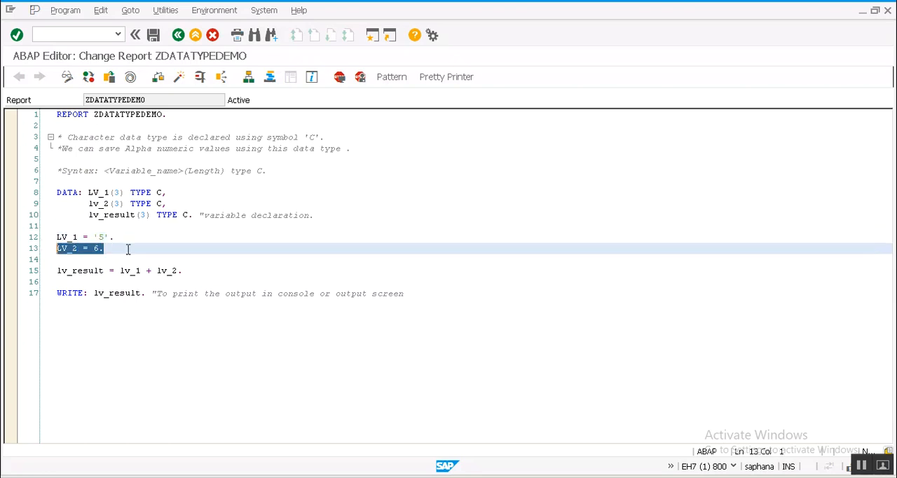
left_click(103, 248)
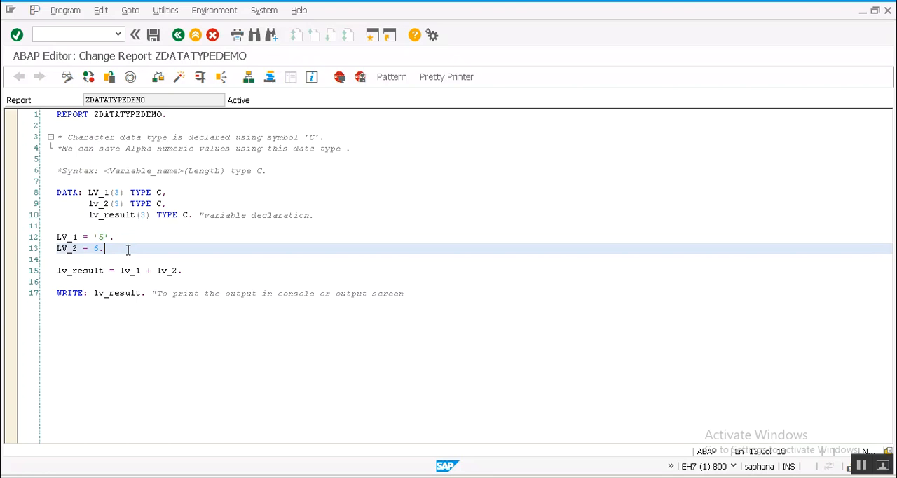
key("BackSpace")
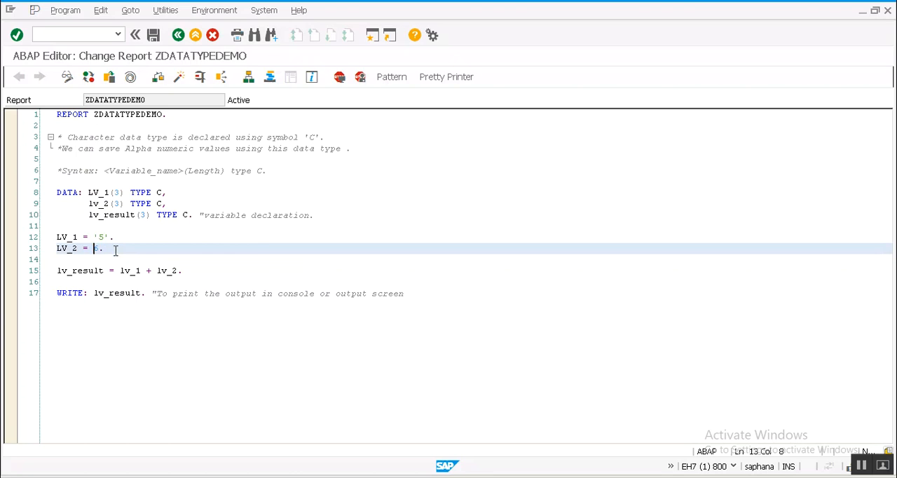
mouse_move(133, 251)
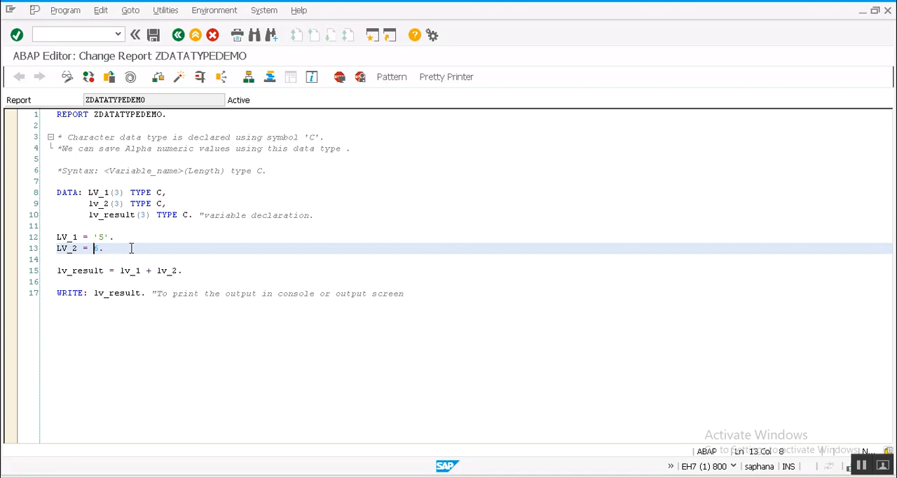
Assign 6F to LV_2 and add quotes after Check reports a syntax error
type("6")
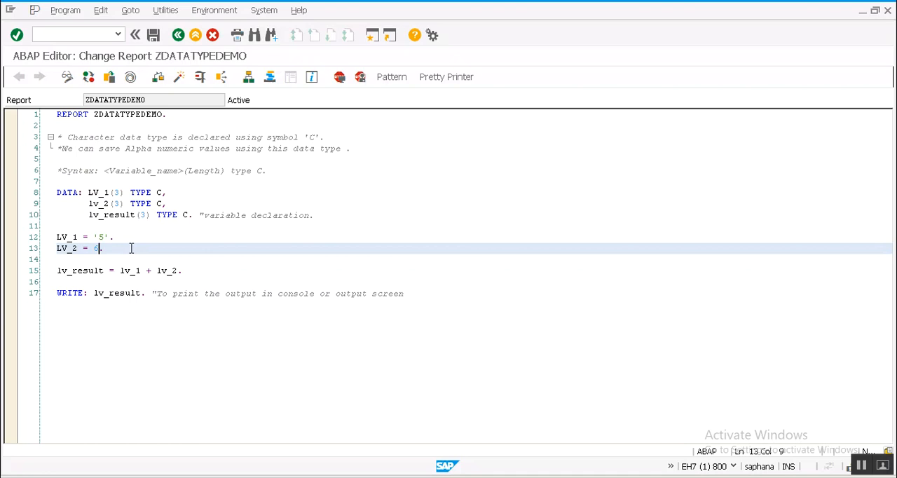
type("F")
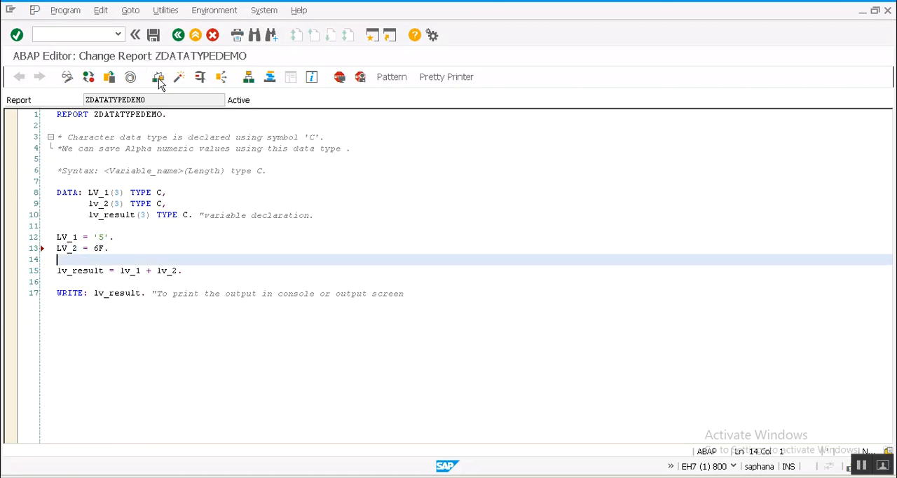
left_click(158, 77)
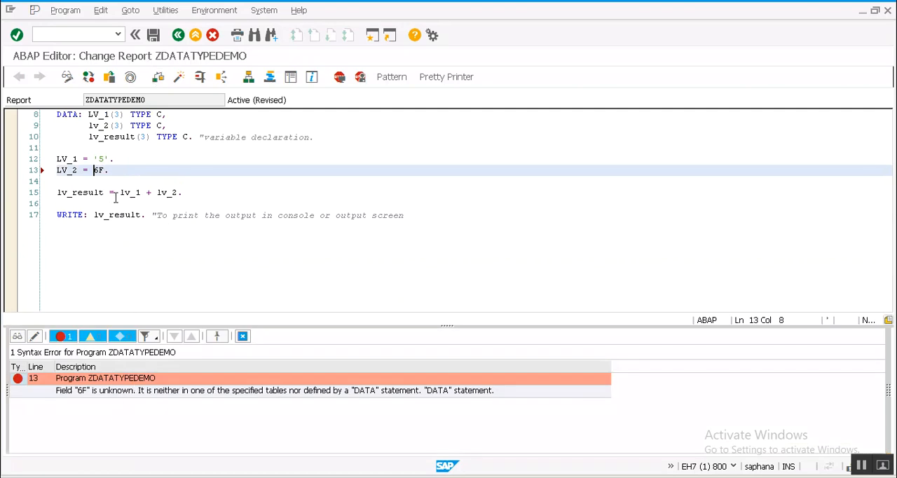
type("'6F")
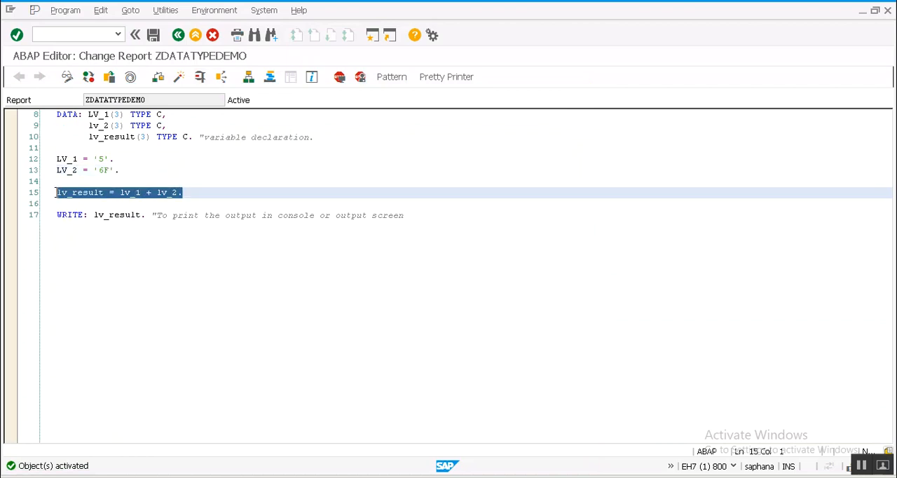
left_click(119, 170)
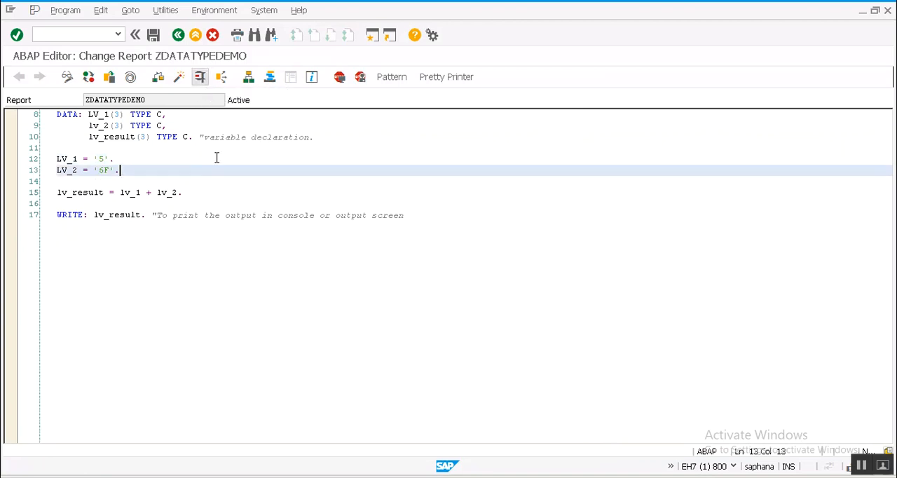
mouse_move(199, 77)
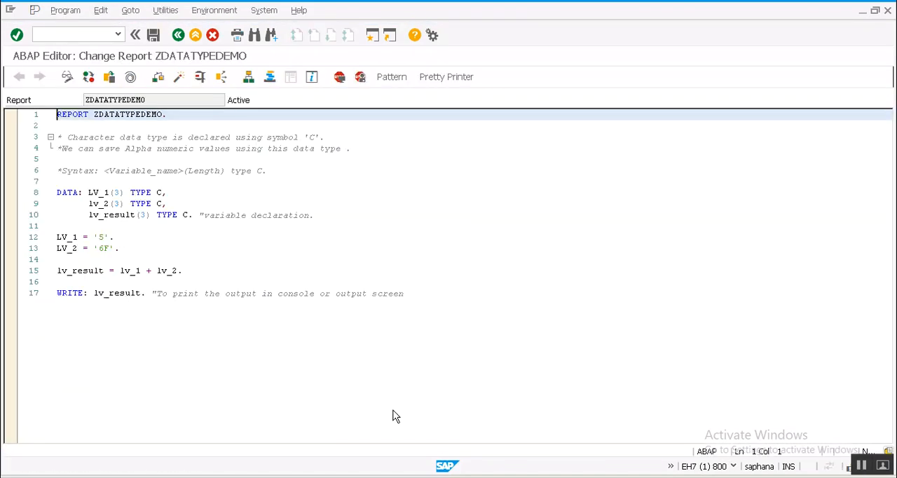
mouse_move(216, 276)
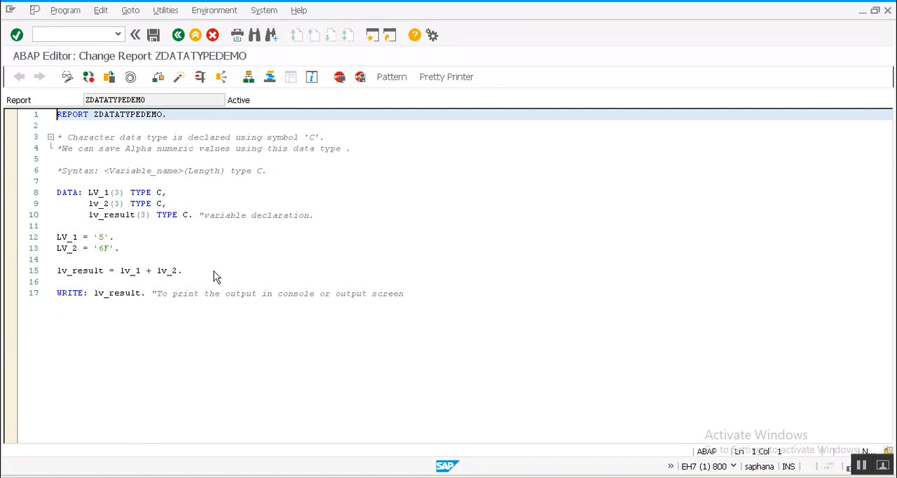
left_click(184, 270)
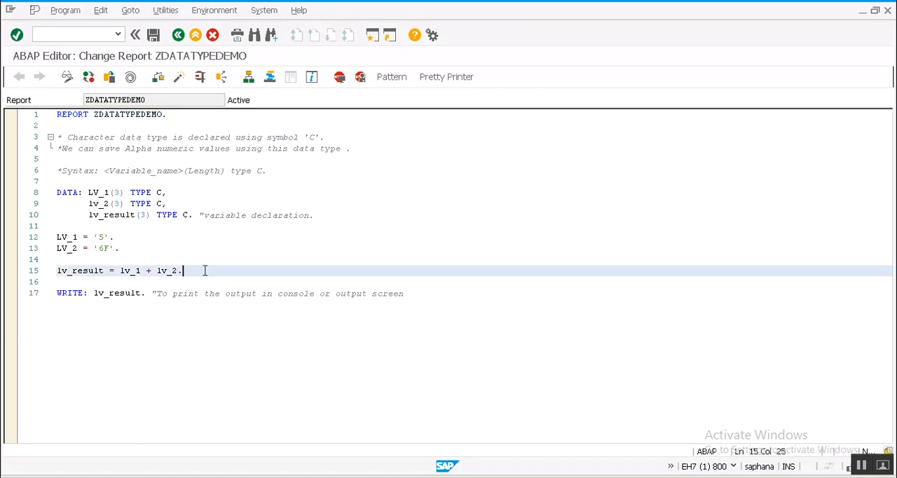
left_click(116, 237)
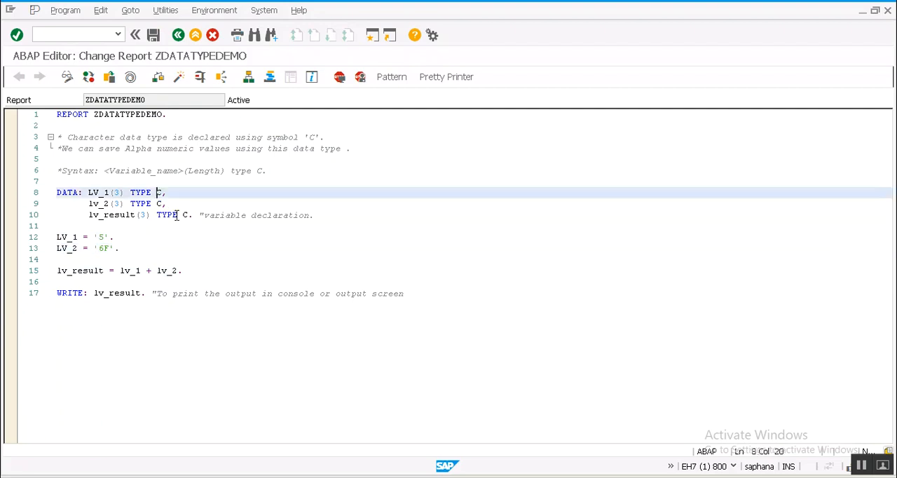
left_click_drag(157, 192, 162, 203)
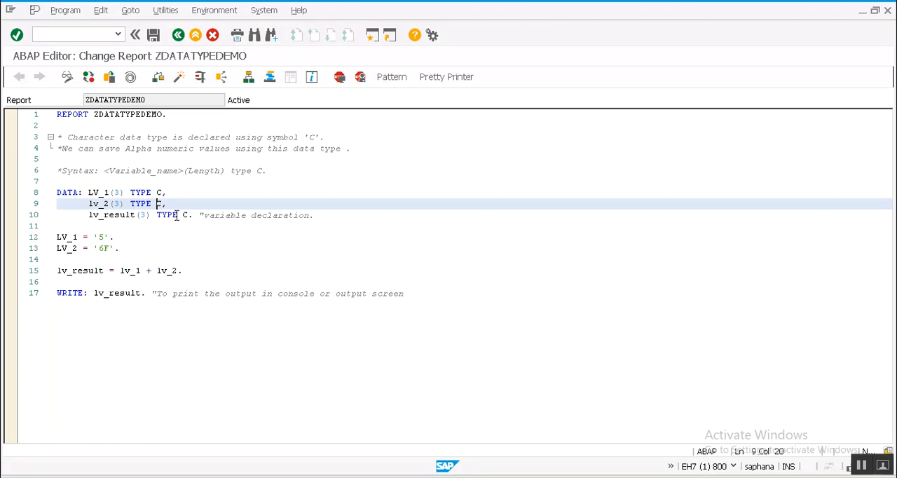
left_click(168, 214)
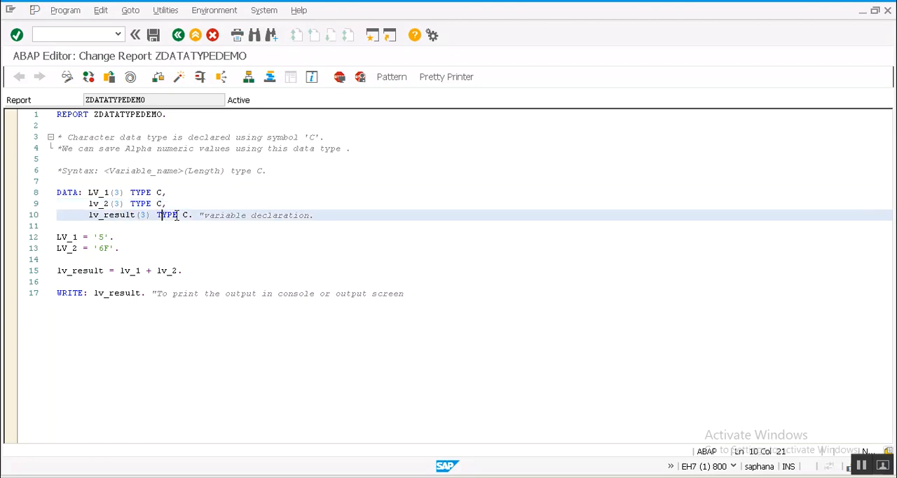
left_click(162, 192)
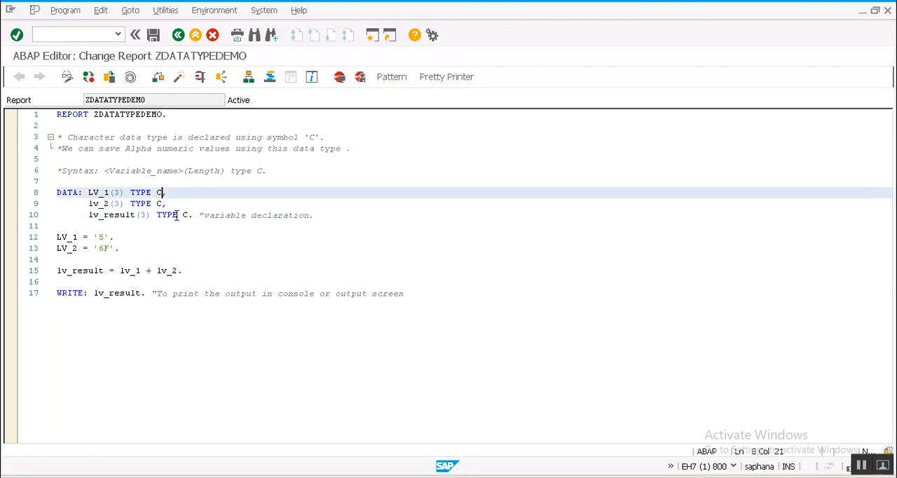